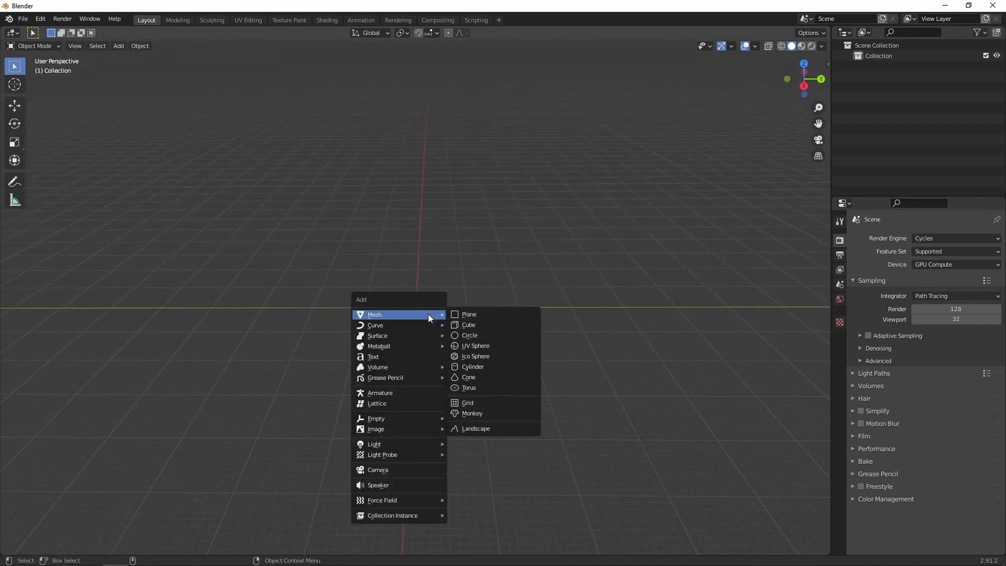
- Add a mesh plane and scale it up into a large backdrop
left_click(468, 313)
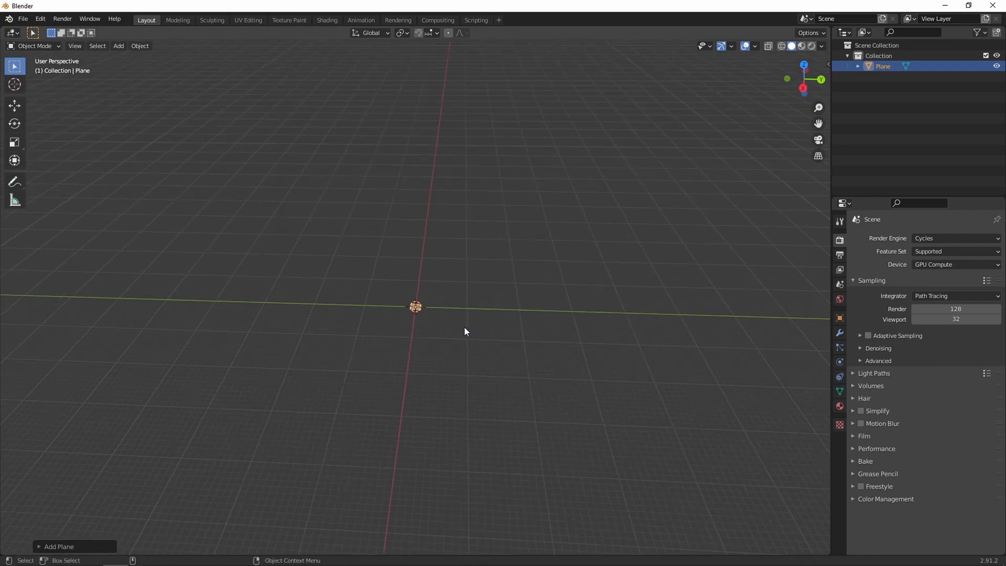
key("s")
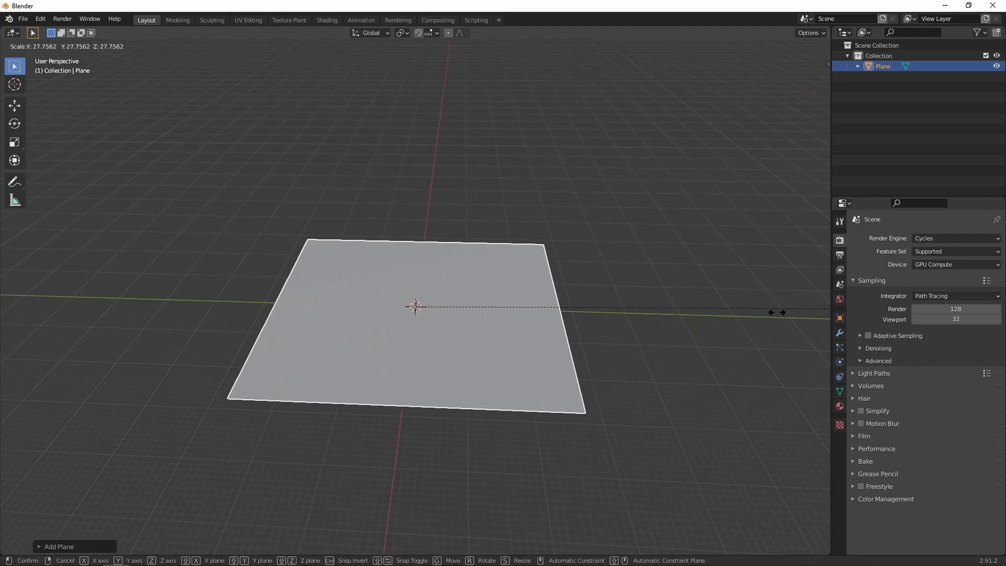
left_click(99, 307)
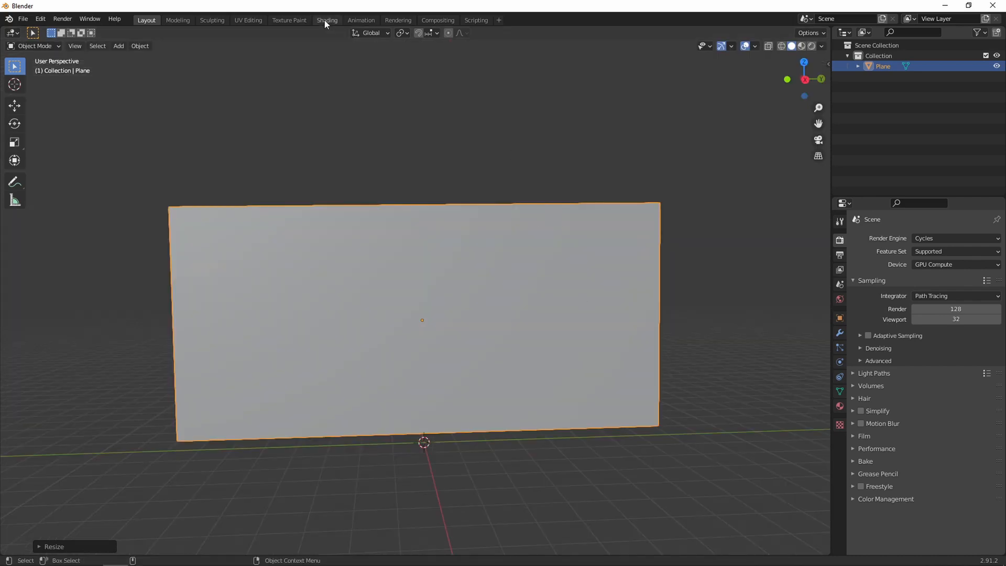
- In the Shading workspace, create material Night Sky.001 and select its Principled BSDF node
left_click(327, 20)
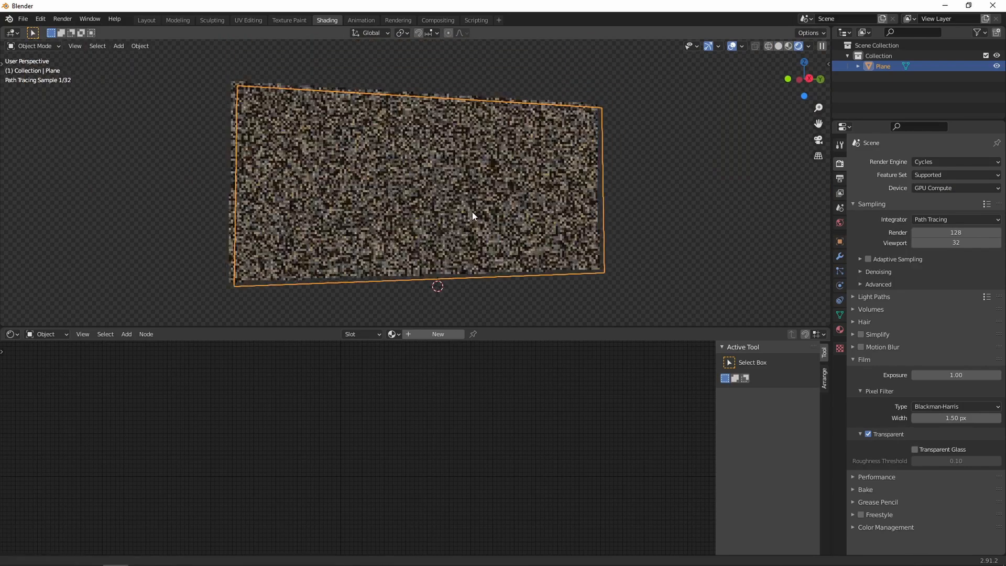
left_click(438, 333)
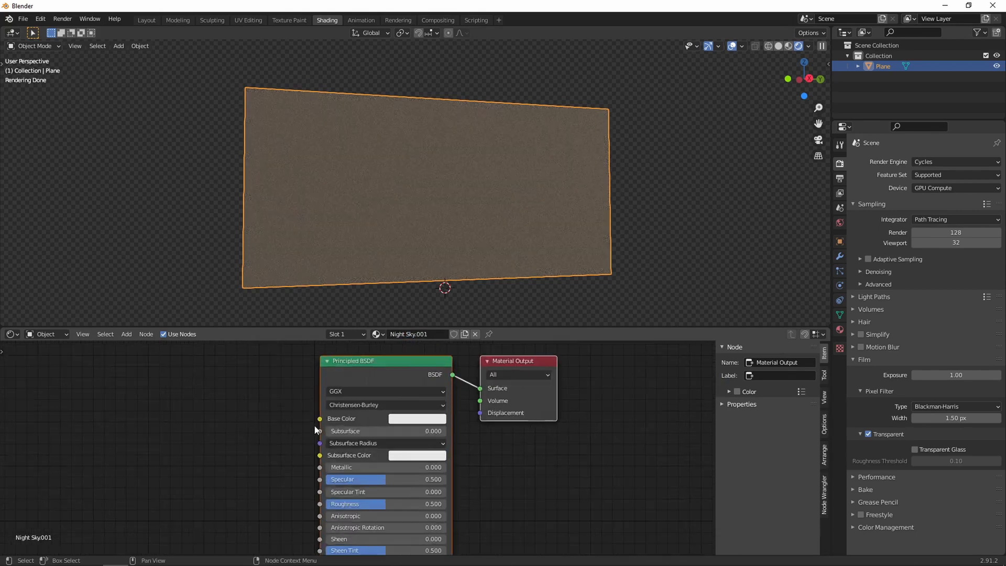
left_click(353, 373)
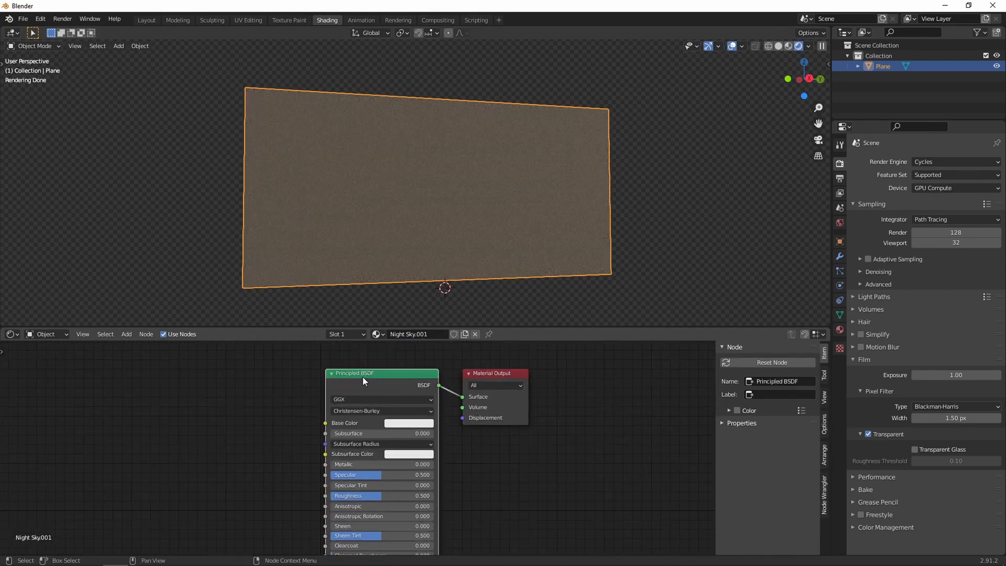
- Swap the Principled BSDF for an Emission shader so the plane glows white
left_click(381, 373)
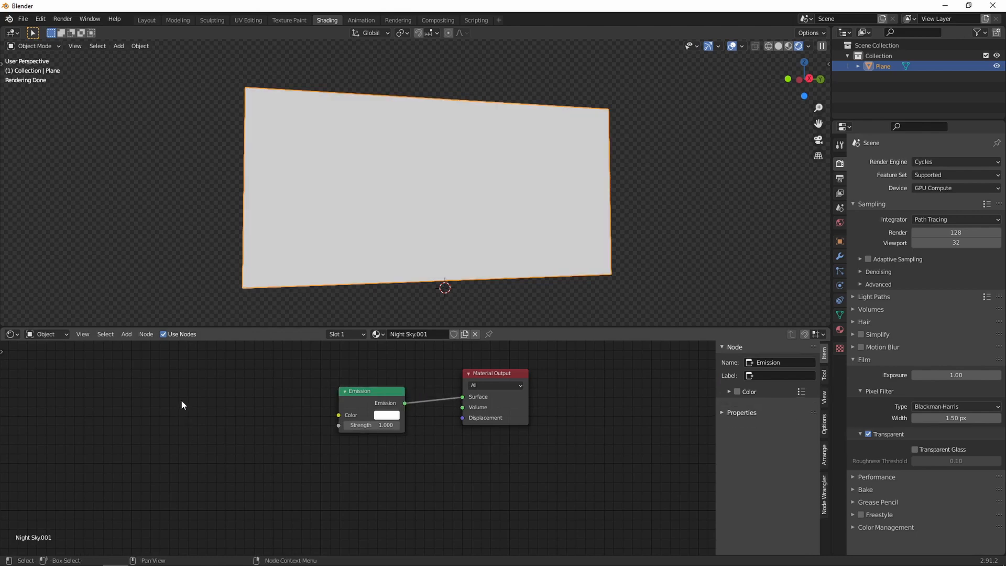
left_click(125, 333)
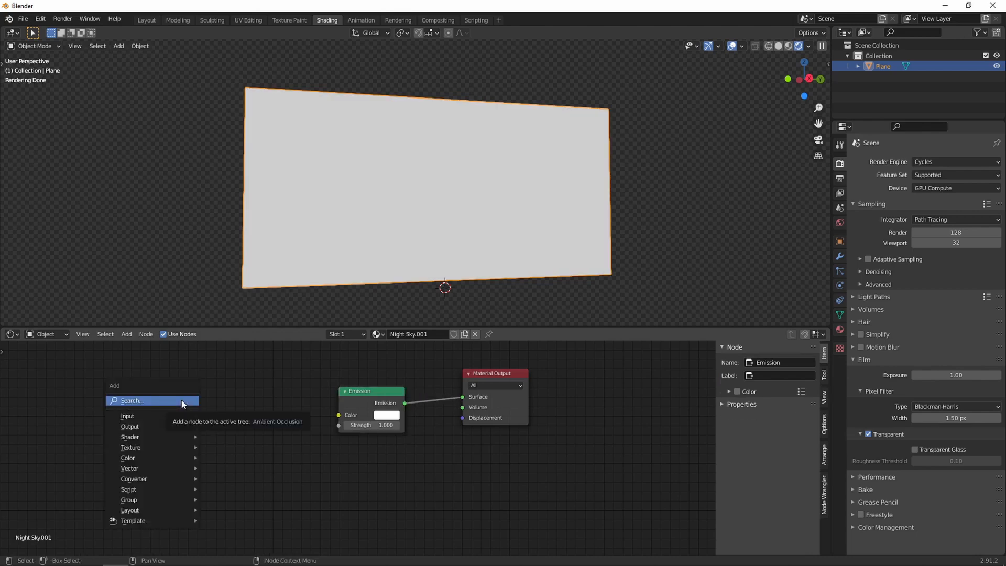
- Search 'colo' and add a ColorRamp node feeding the Emission colour
type("colo")
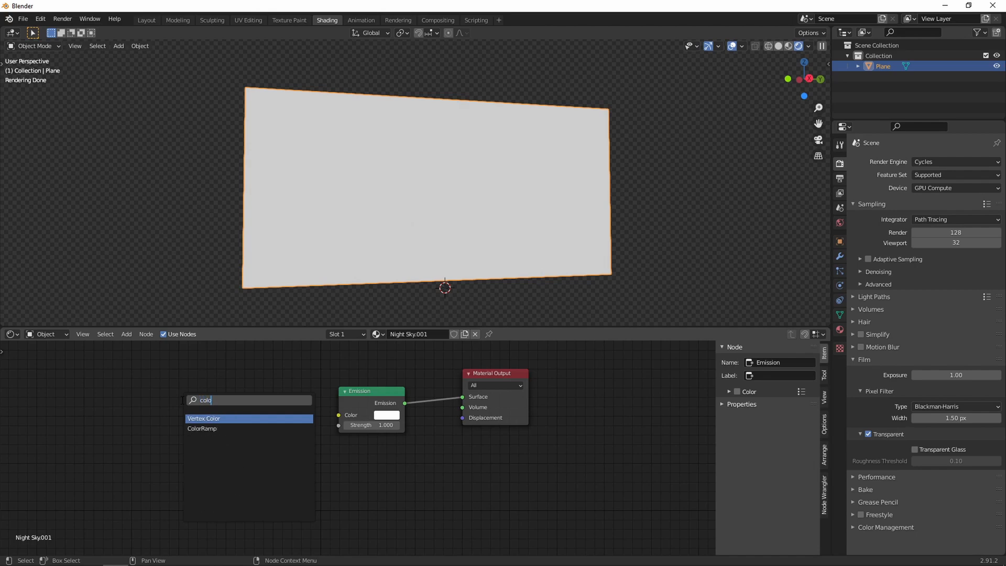
left_click(201, 427)
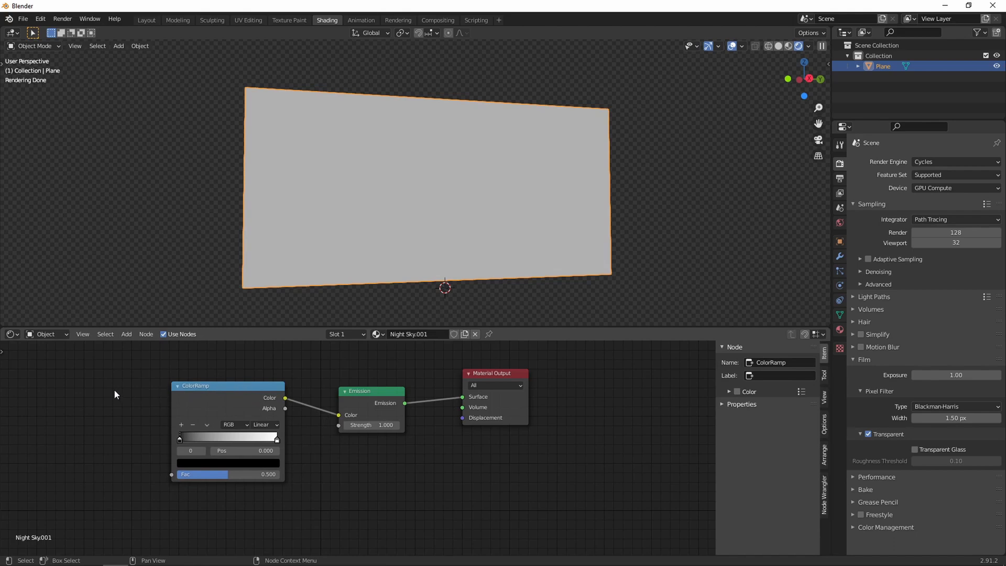
left_click(127, 333)
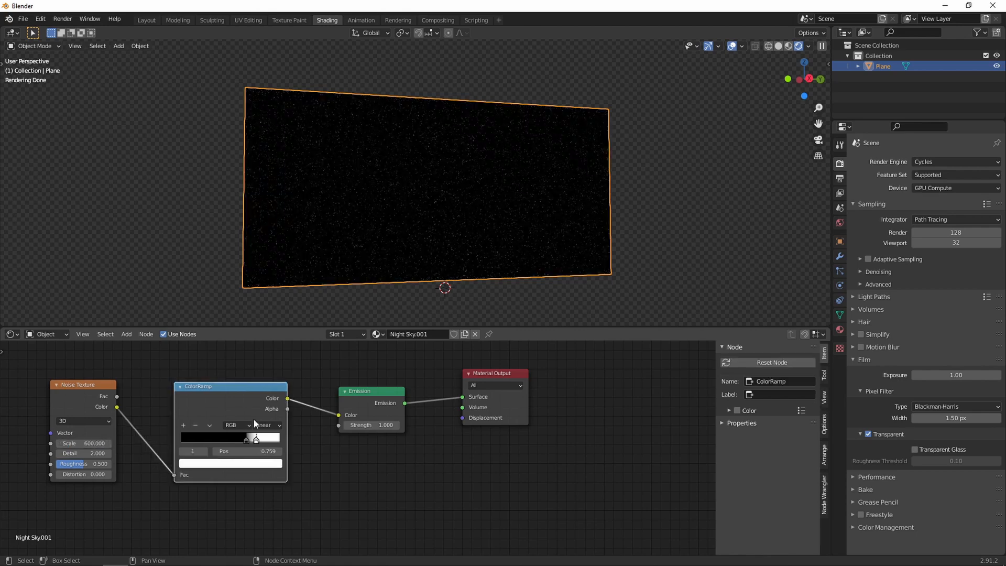
mouse_move(87, 453)
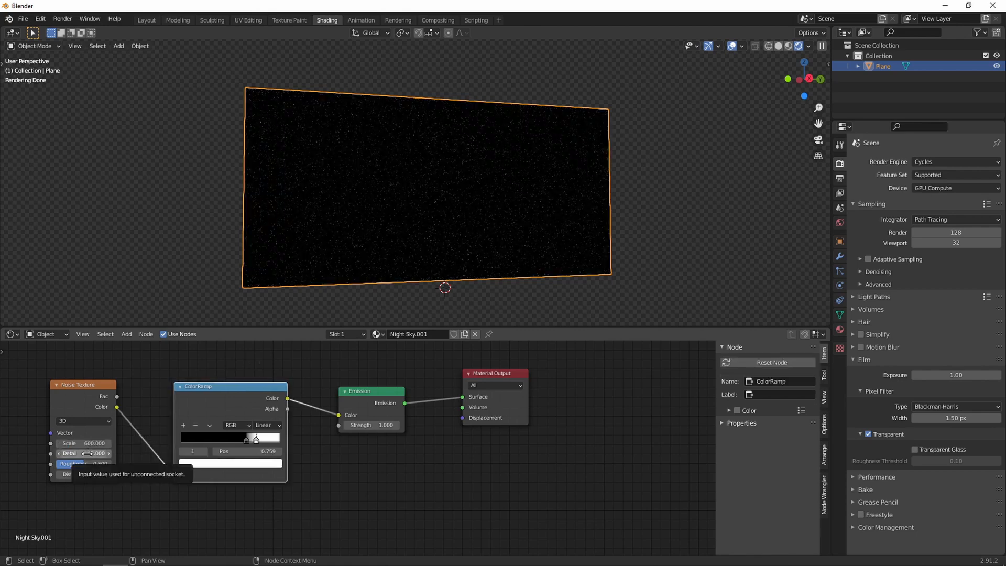